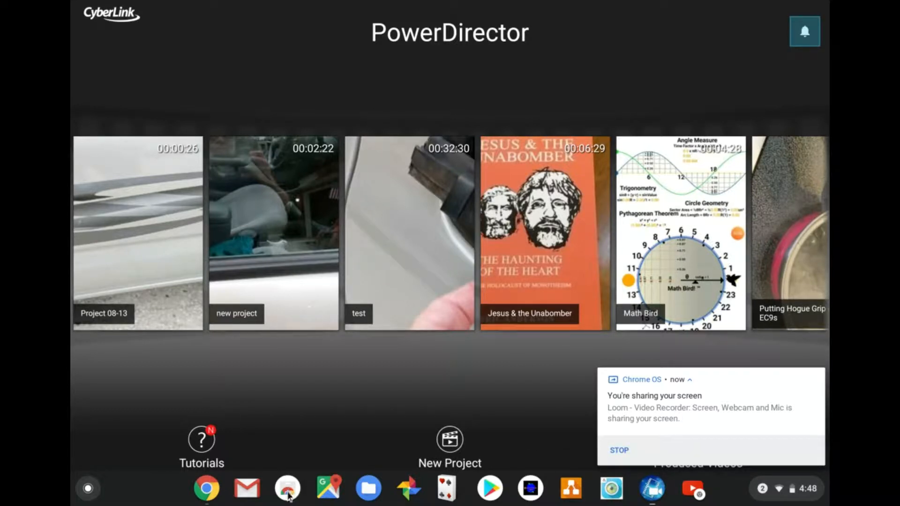
pyautogui.moveTo(286, 499)
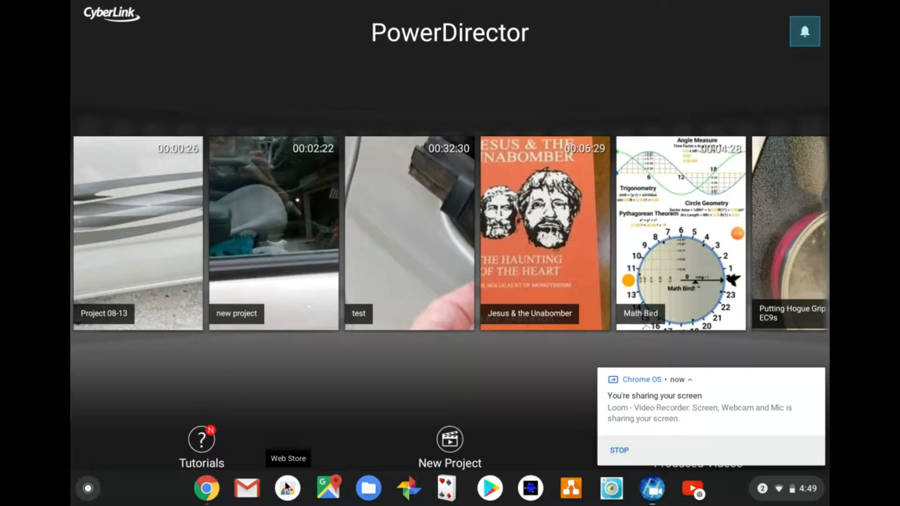
pyautogui.moveTo(311, 480)
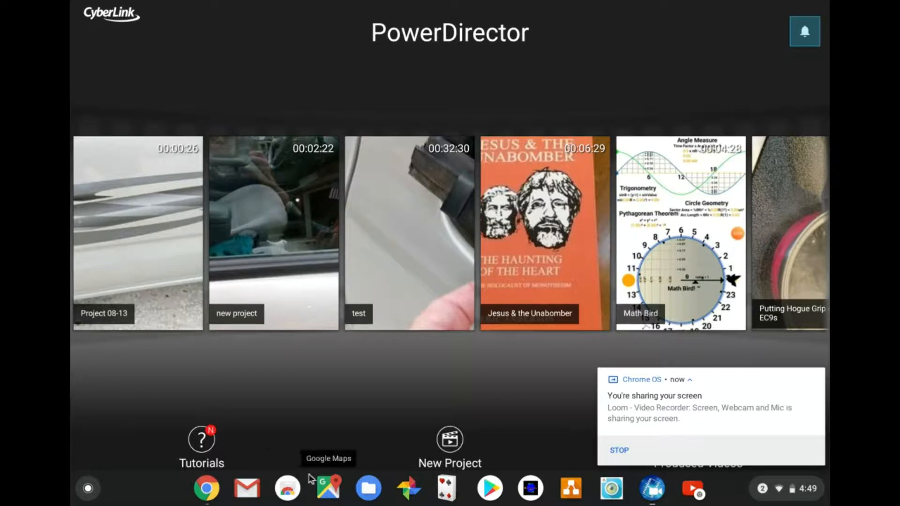
pyautogui.moveTo(533, 427)
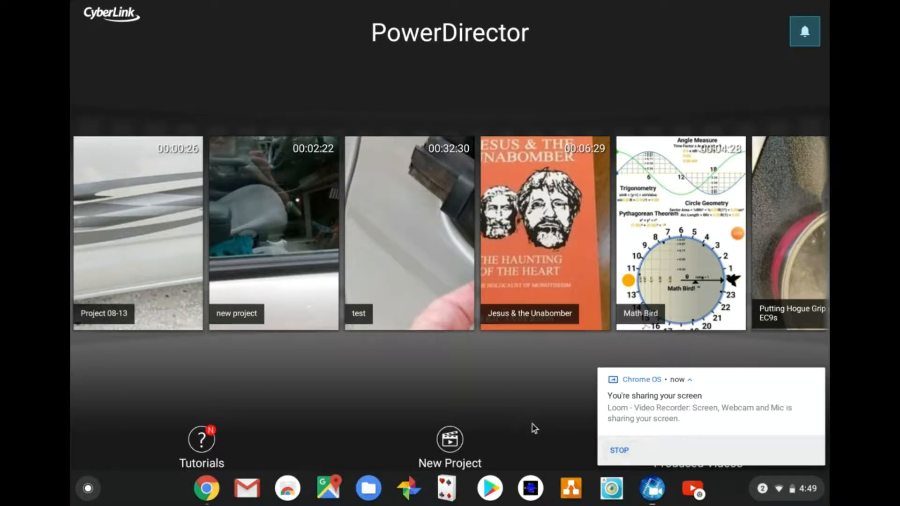
pyautogui.moveTo(693, 491)
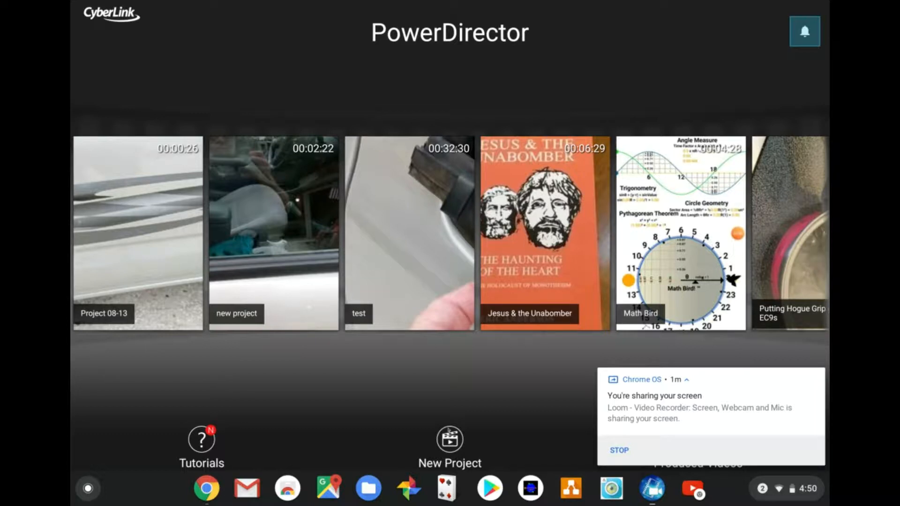
# Step: Create a new project named 'test', trying 9:16 before keeping the 16:9 aspect ratio
pyautogui.click(450, 441)
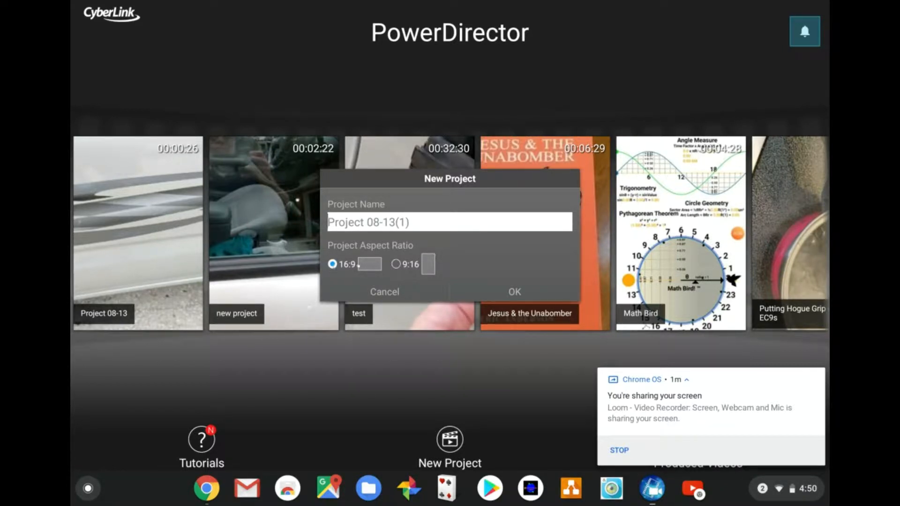
pyautogui.click(395, 264)
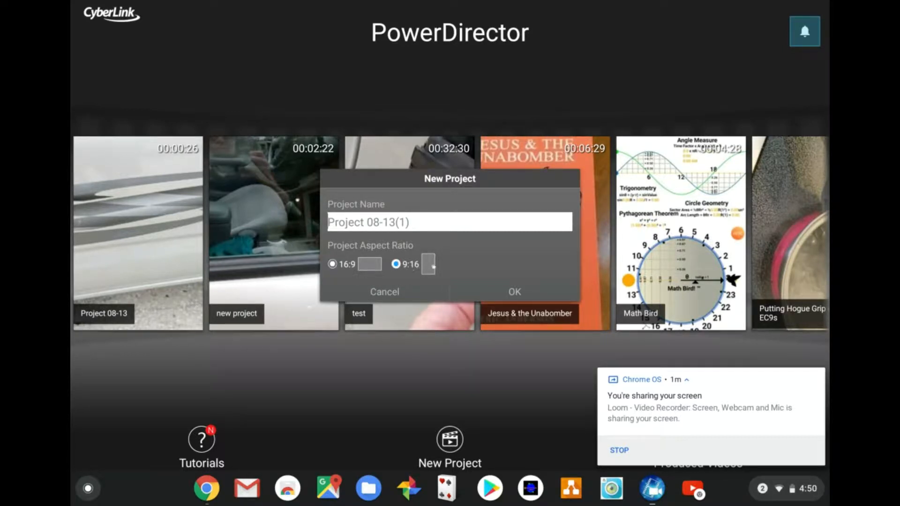
pyautogui.click(334, 264)
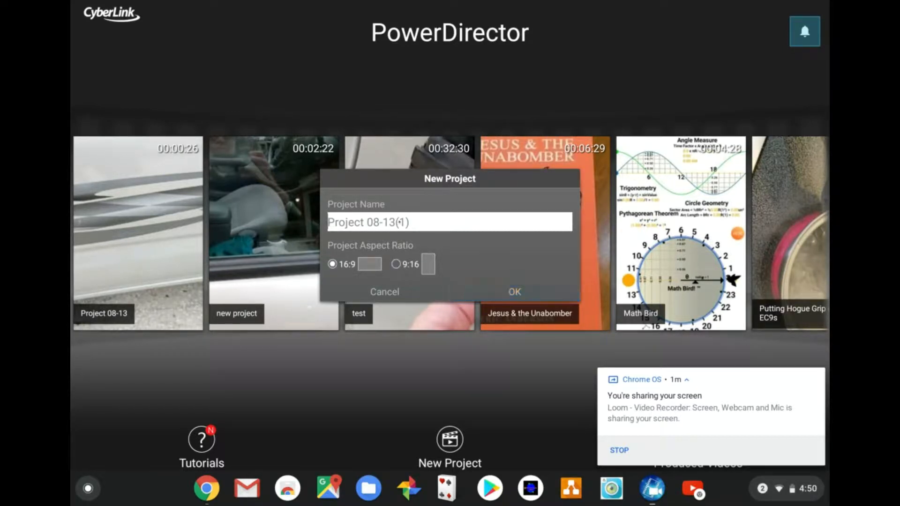
pyautogui.write('test')
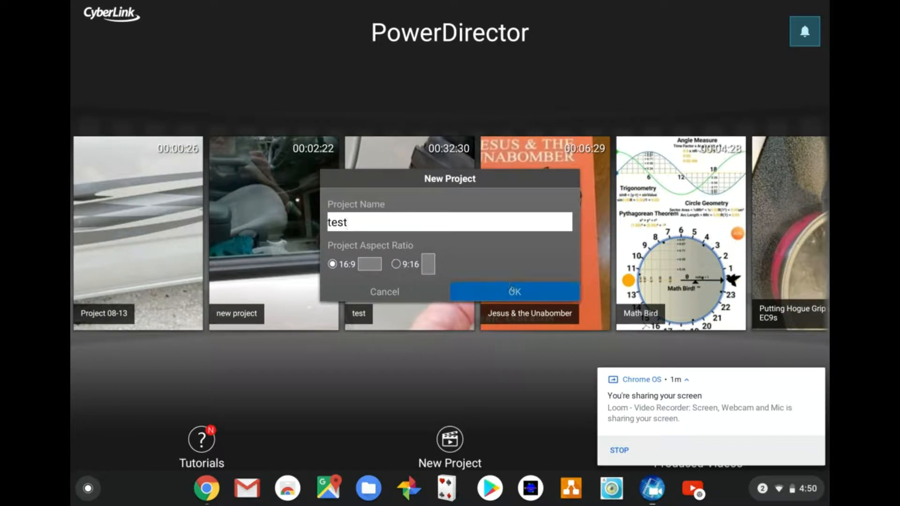
pyautogui.click(514, 292)
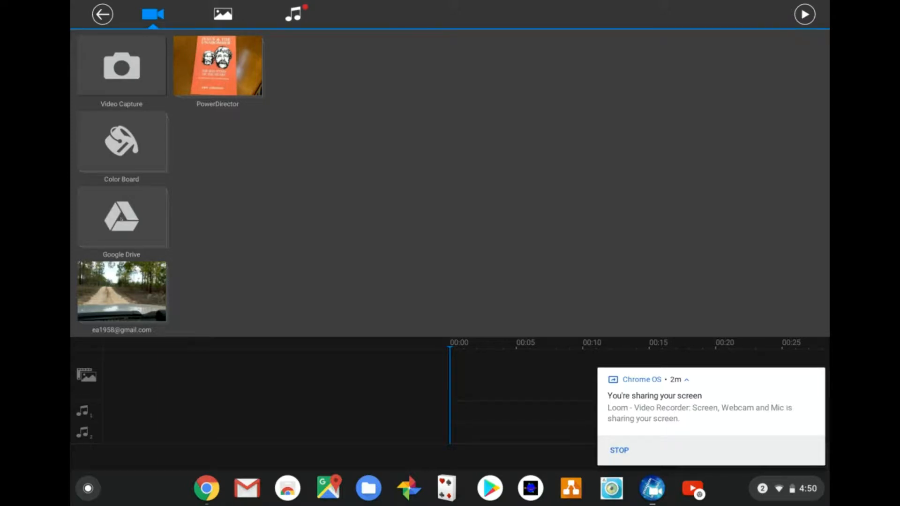
# Step: Import tacomatrim.mp4 from Google Drive and place it on the empty timeline
pyautogui.click(121, 216)
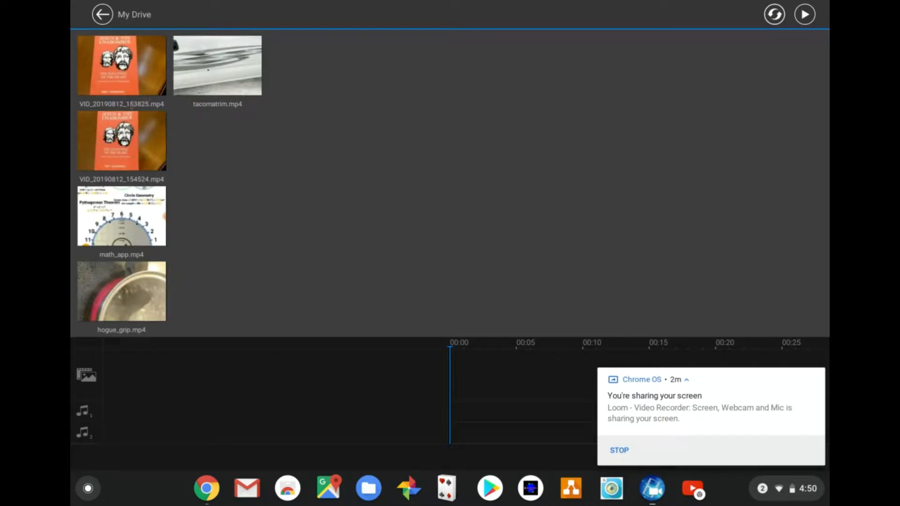
pyautogui.click(217, 67)
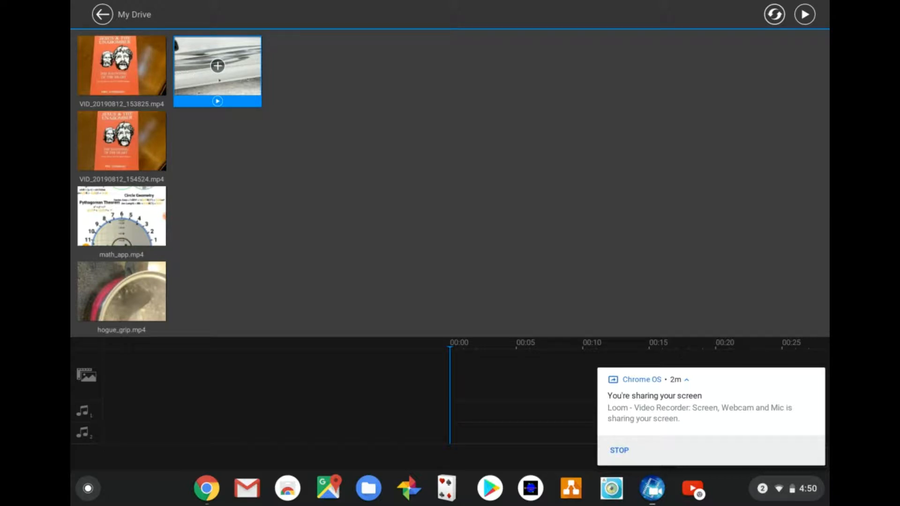
pyautogui.moveTo(217, 65); pyautogui.dragTo(480, 358)
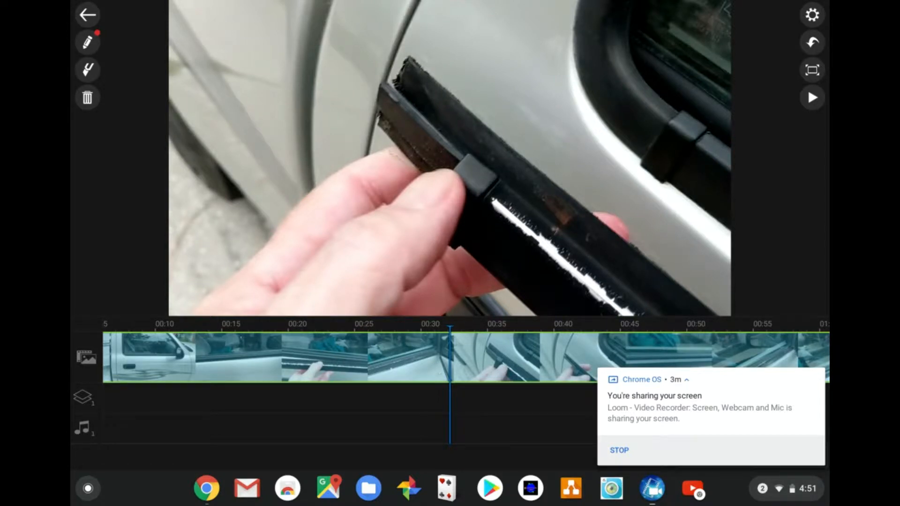
# Step: Split the tacomatrim clip at the playhead near the 00:31 mark
pyautogui.click(448, 355)
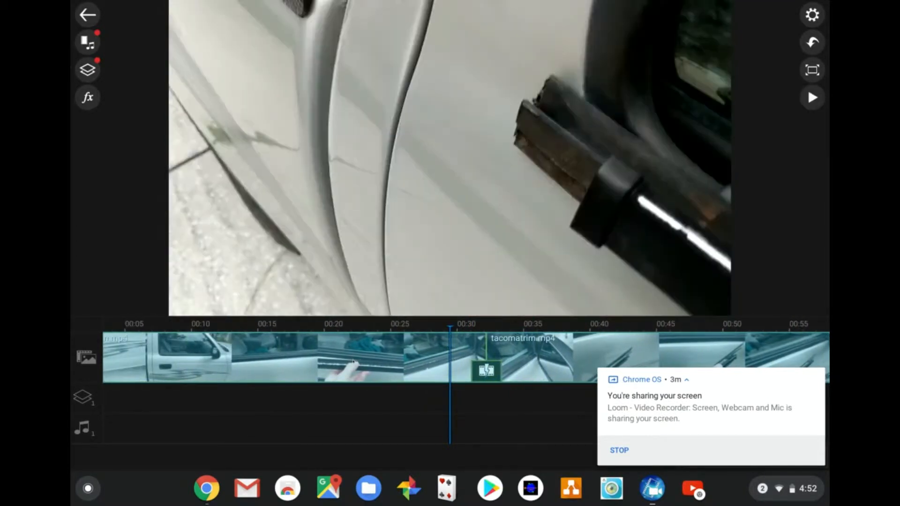
# Step: Split the clip again a few seconds later, then play back the edited video
pyautogui.click(811, 98)
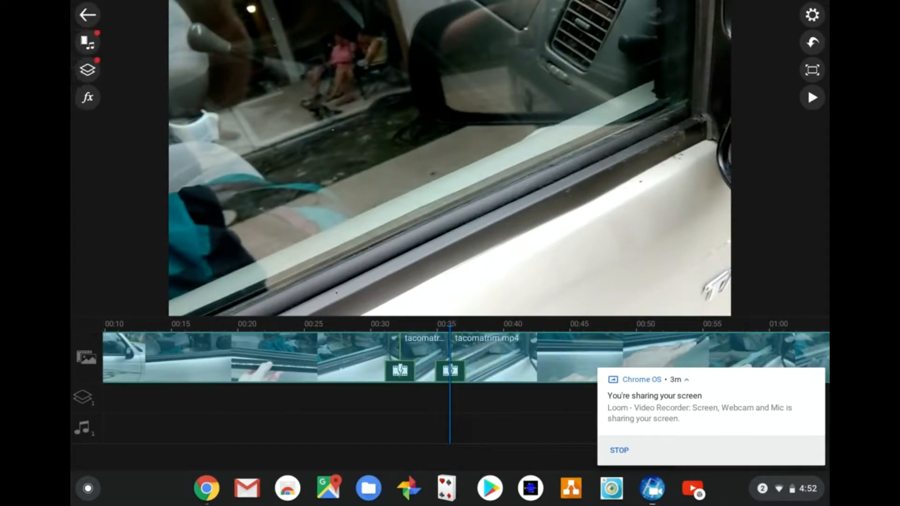
pyautogui.click(398, 369)
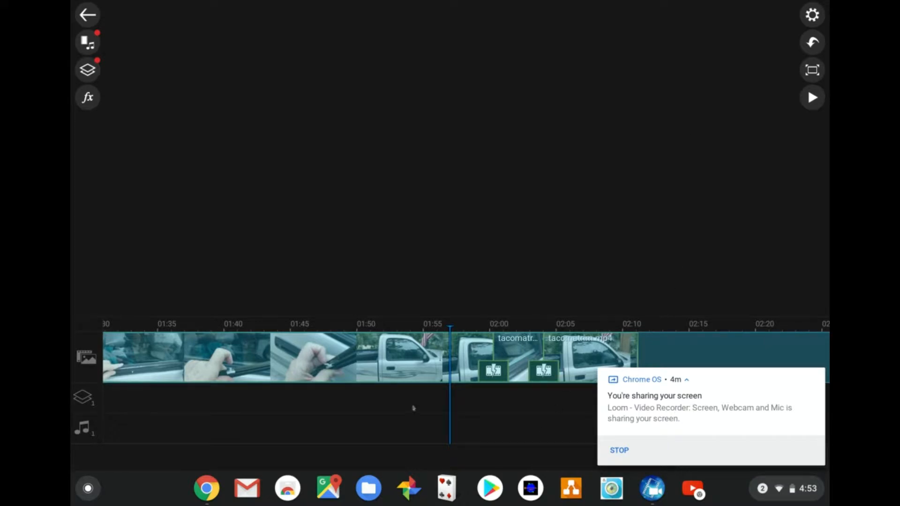
pyautogui.moveTo(263, 276)
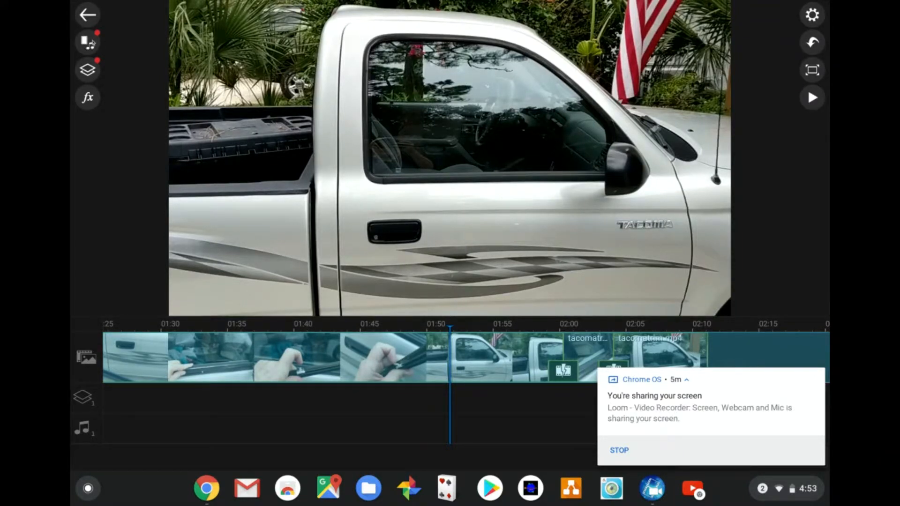
# Step: Add still_hogue.jpg from the Google Drive Photos folder to the end of the timeline
pyautogui.click(88, 42)
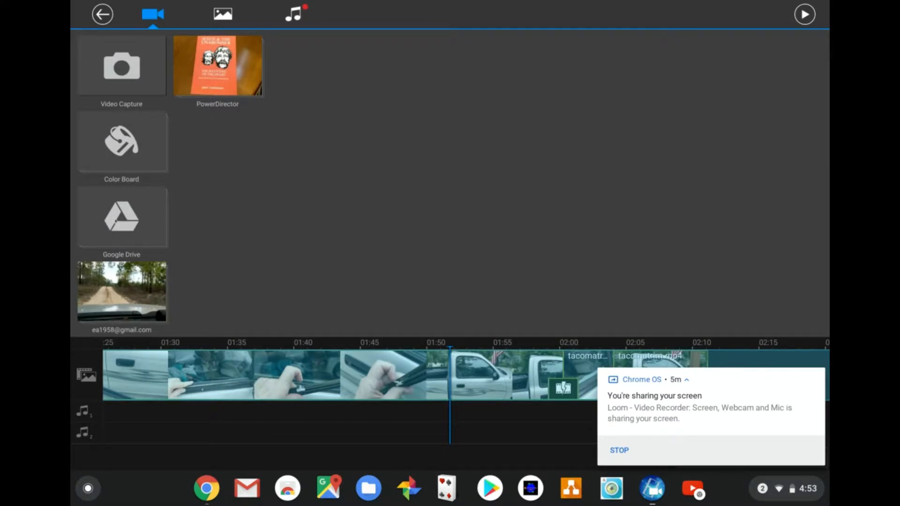
pyautogui.click(121, 217)
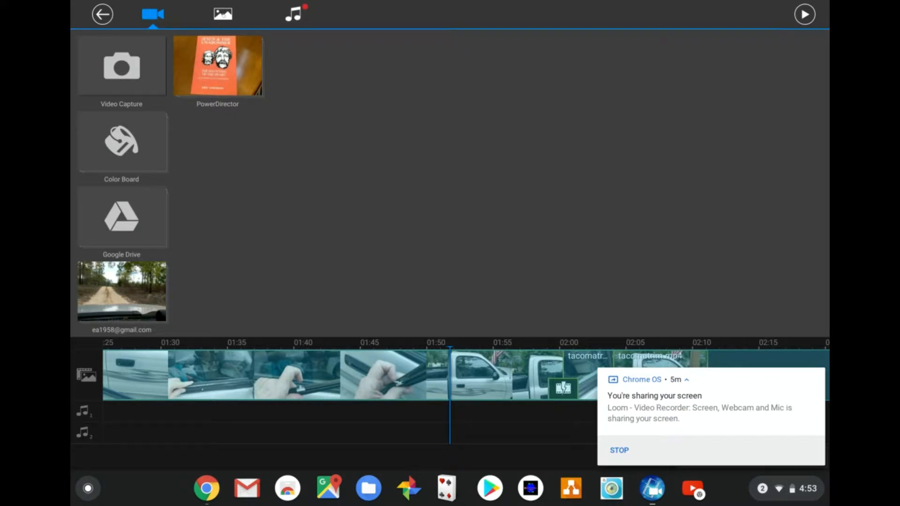
pyautogui.click(222, 14)
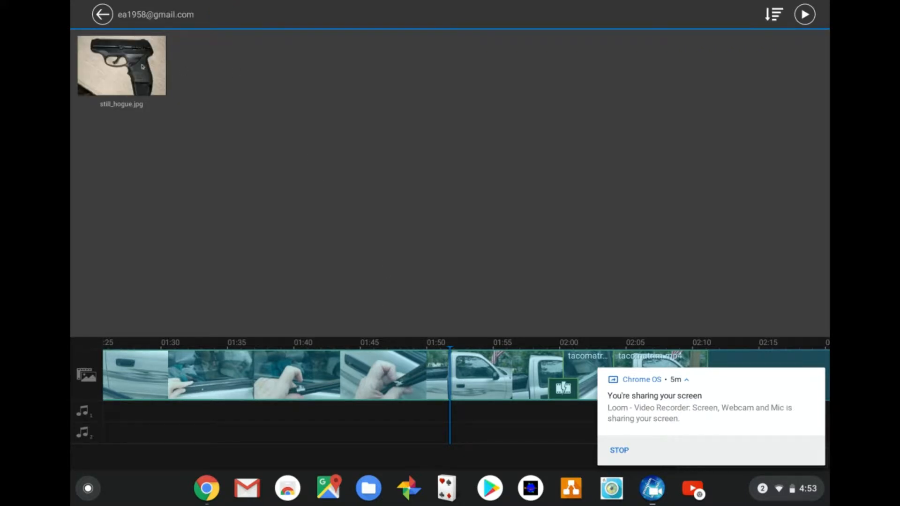
pyautogui.hscroll(3)
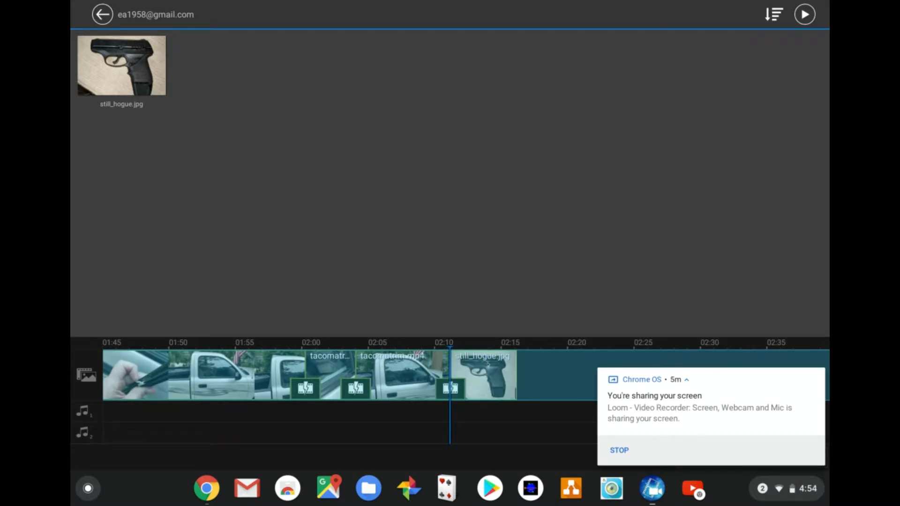
pyautogui.click(221, 13)
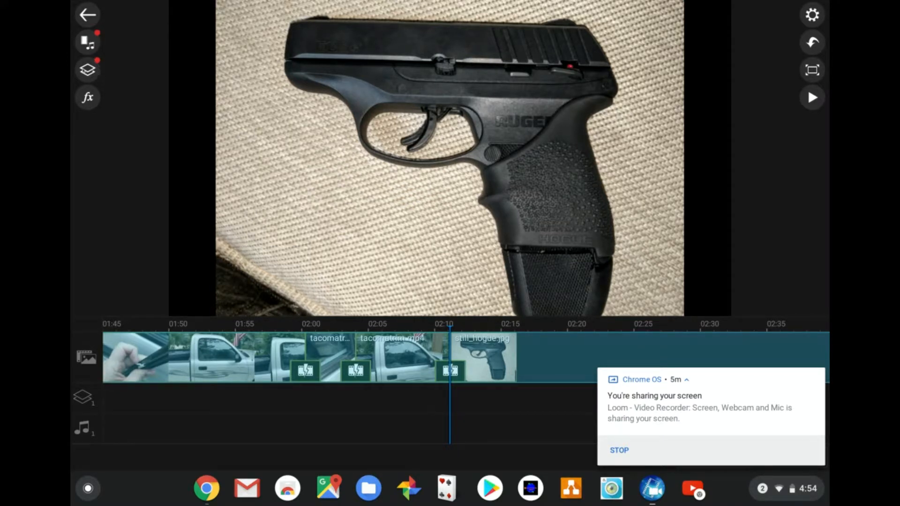
# Step: Add the pistol photo as an overlay and move it to the frame's top-left corner
pyautogui.click(87, 69)
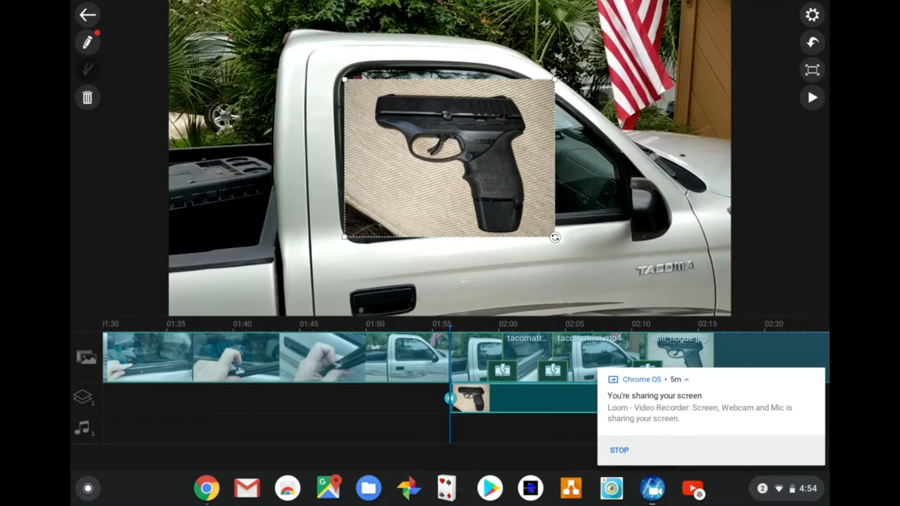
pyautogui.moveTo(554, 237); pyautogui.dragTo(635, 273)
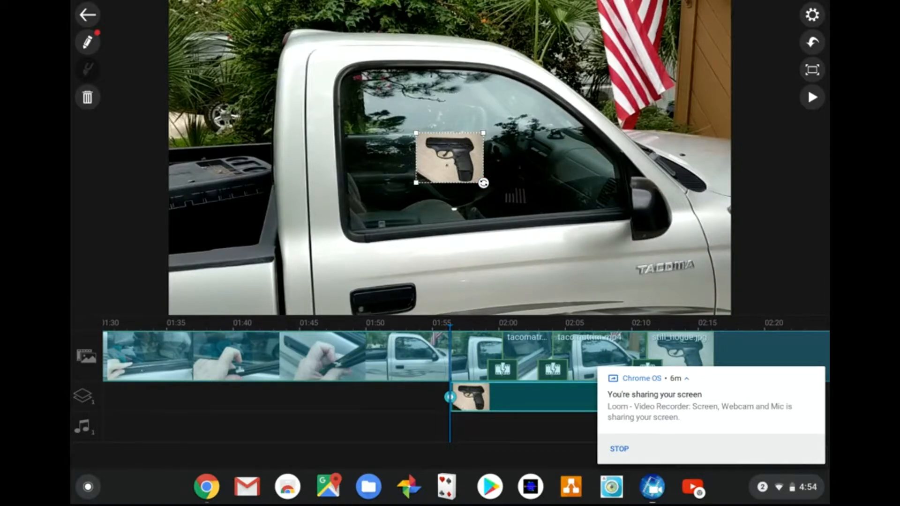
pyautogui.moveTo(449, 160); pyautogui.dragTo(203, 28)
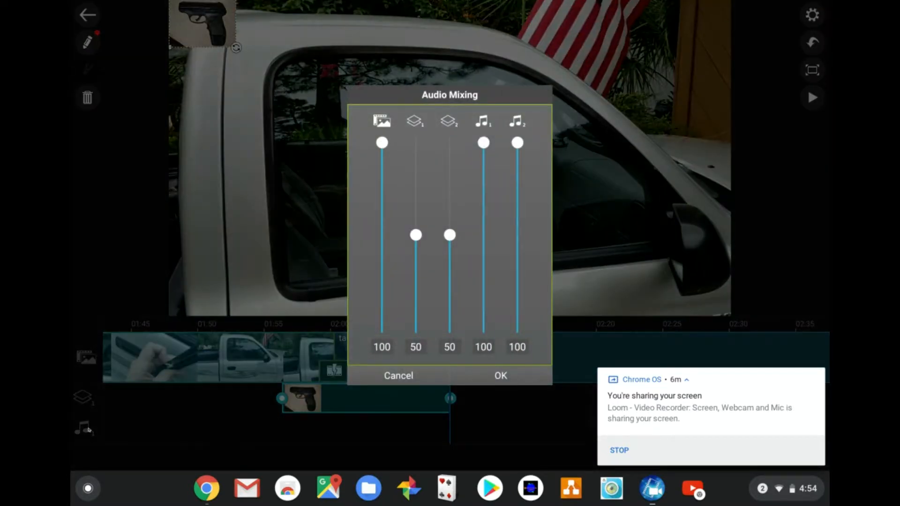
# Step: Accept the audio mixing levels and bring up the overlay type choices
pyautogui.click(398, 376)
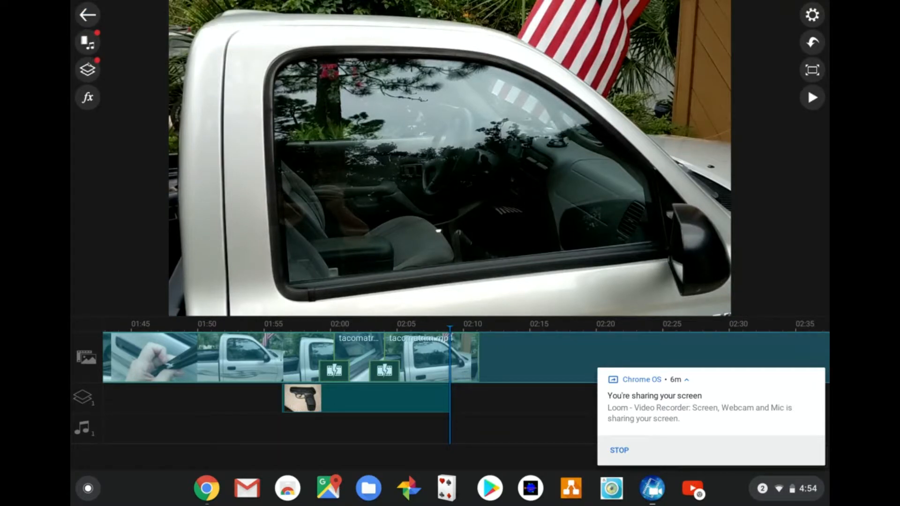
pyautogui.click(87, 69)
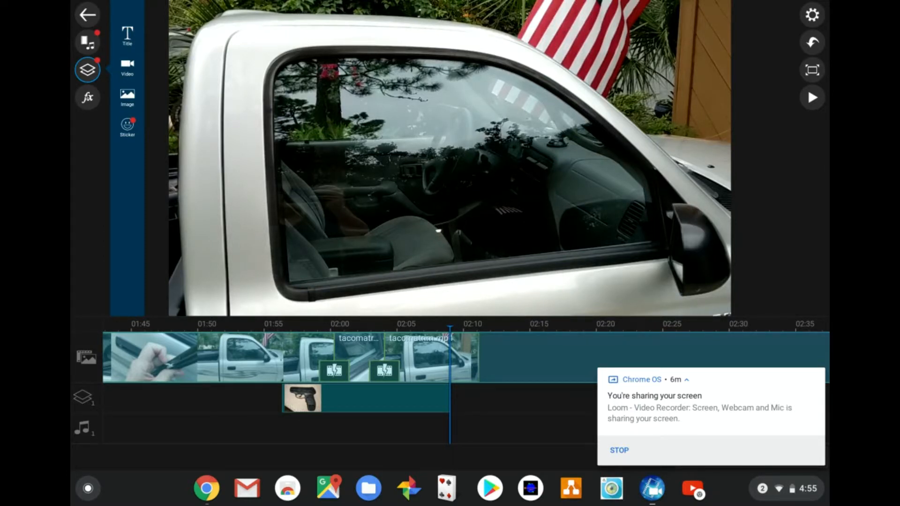
# Step: Show the video effects gallery with Bloom, Sepia and Glow
pyautogui.click(86, 98)
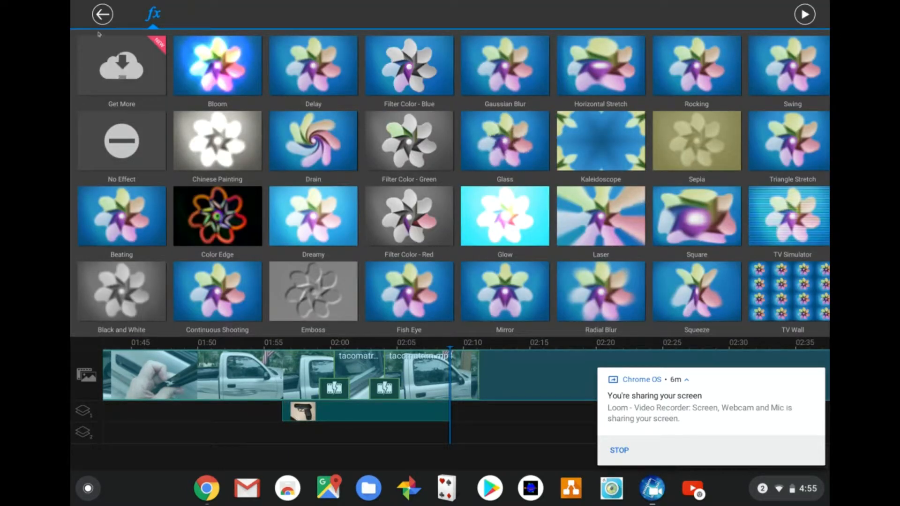
# Step: Leave the effects gallery without applying one, dismiss the notification and save the project
pyautogui.click(102, 13)
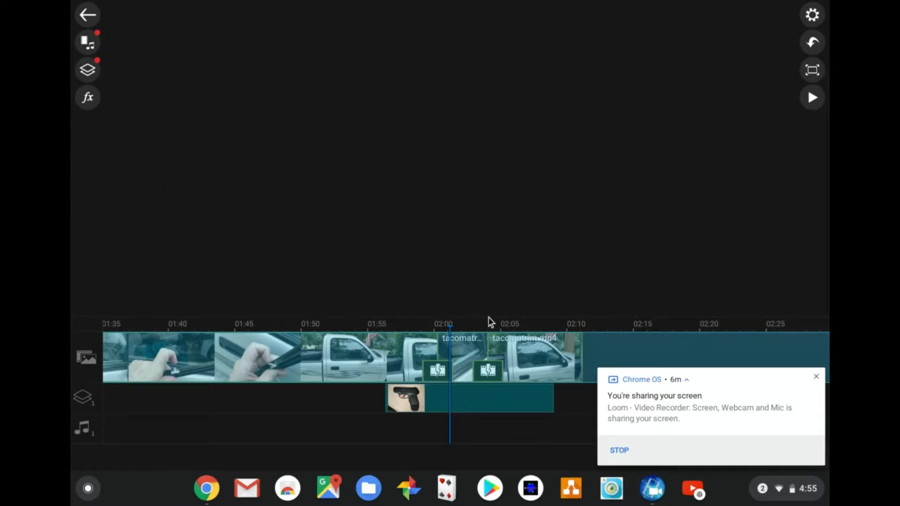
pyautogui.moveTo(736, 412)
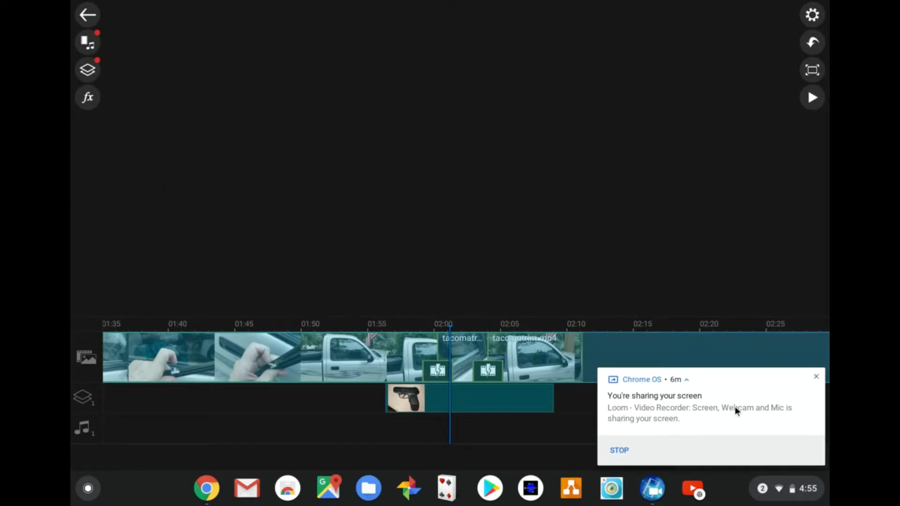
pyautogui.moveTo(707, 410)
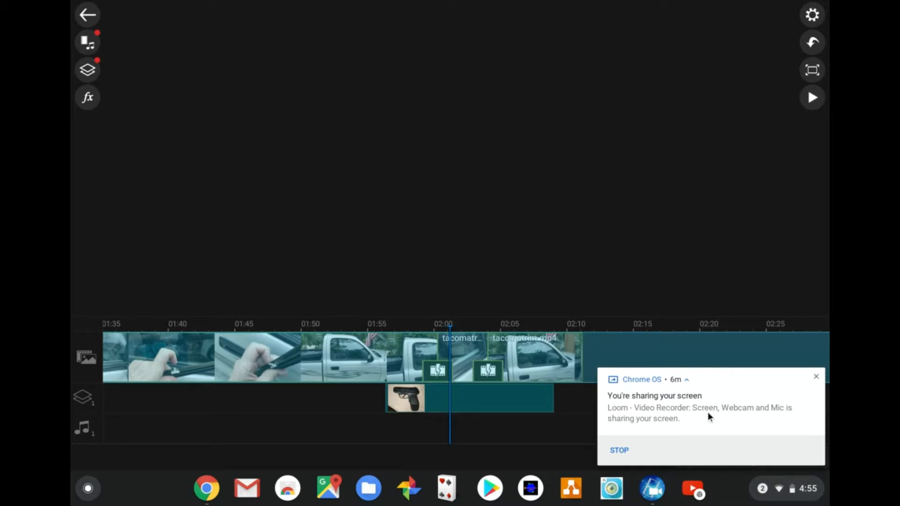
pyautogui.moveTo(818, 399)
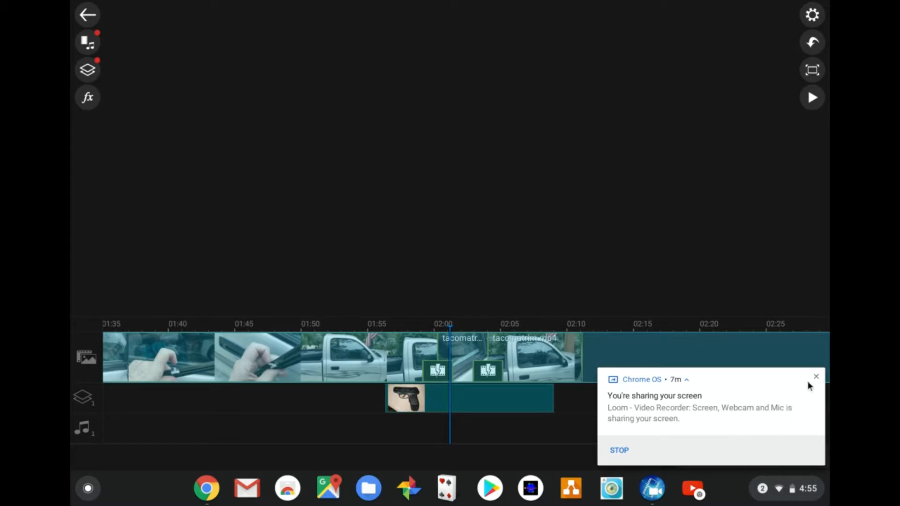
pyautogui.moveTo(815, 375)
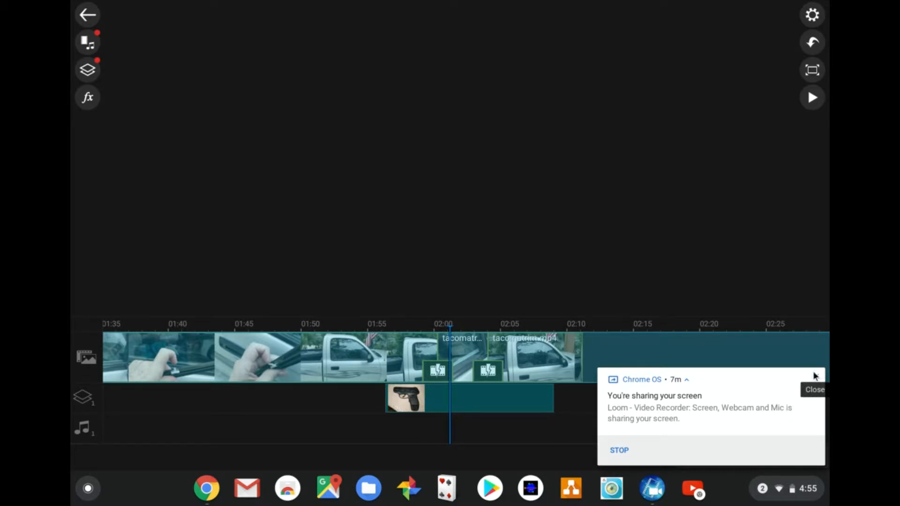
pyautogui.click(814, 389)
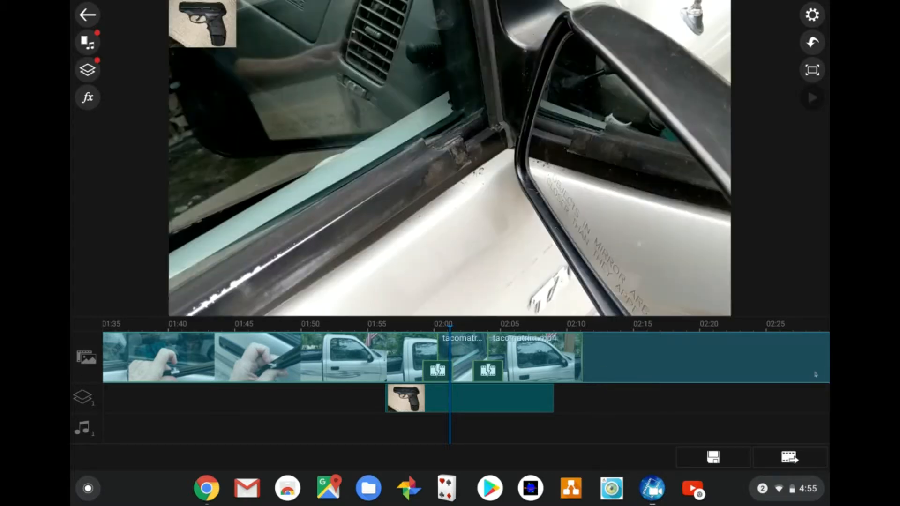
pyautogui.click(712, 457)
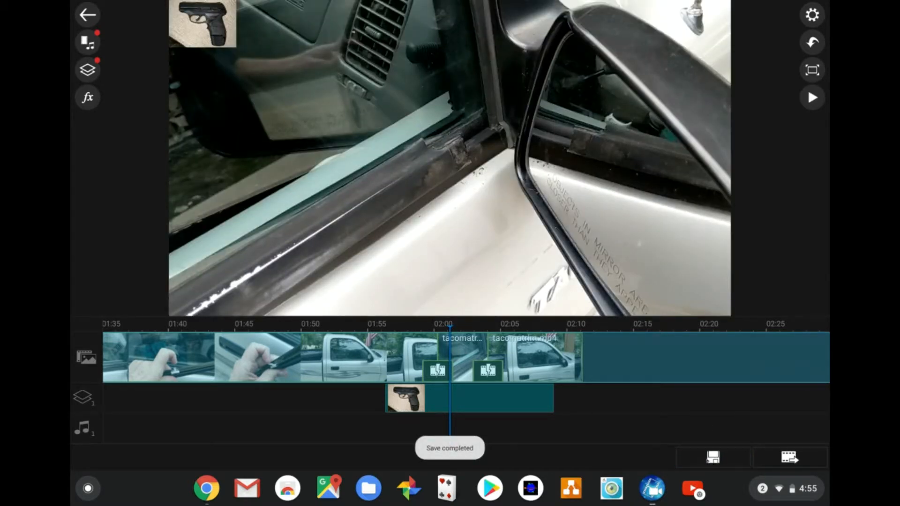
# Step: Produce the project as a Full HD 1080p video for YouTube
pyautogui.click(790, 457)
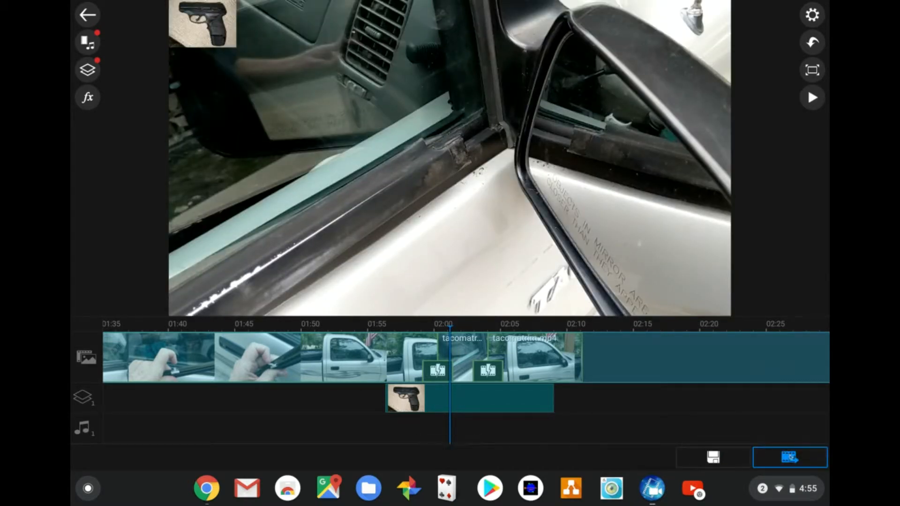
pyautogui.click(788, 457)
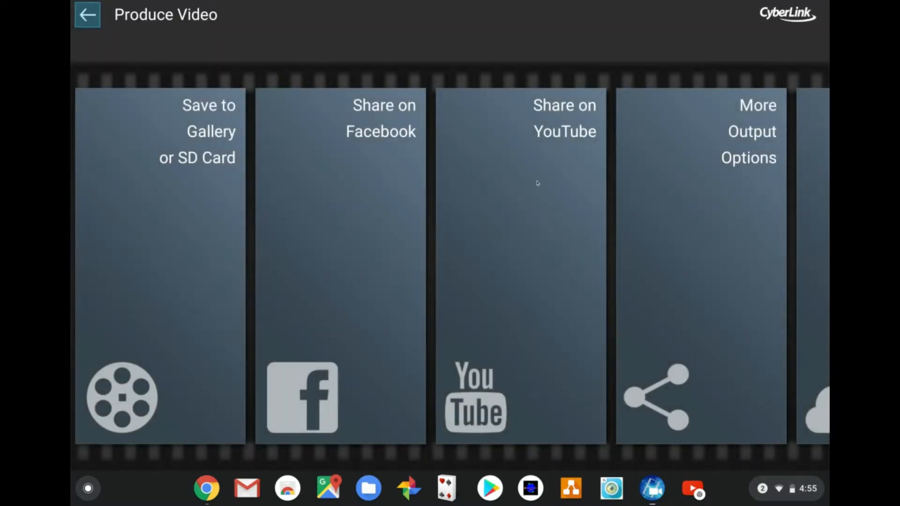
pyautogui.moveTo(539, 177)
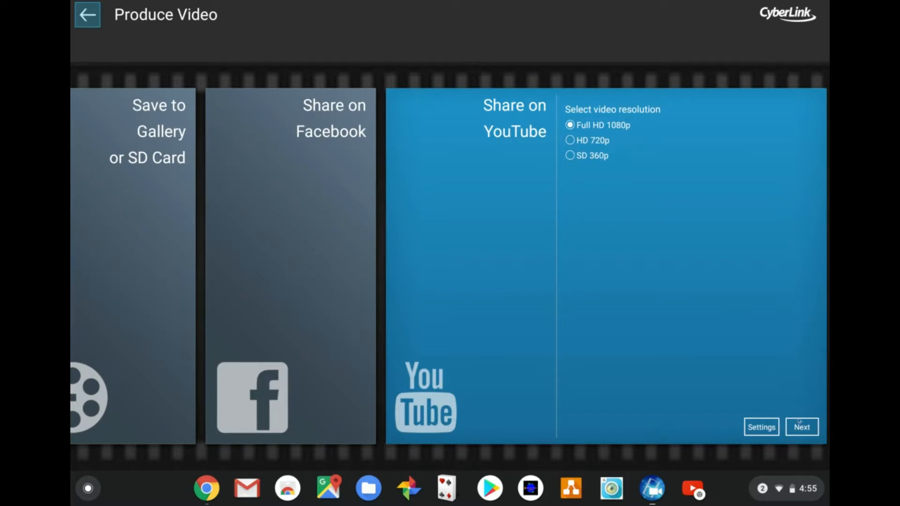
pyautogui.click(801, 427)
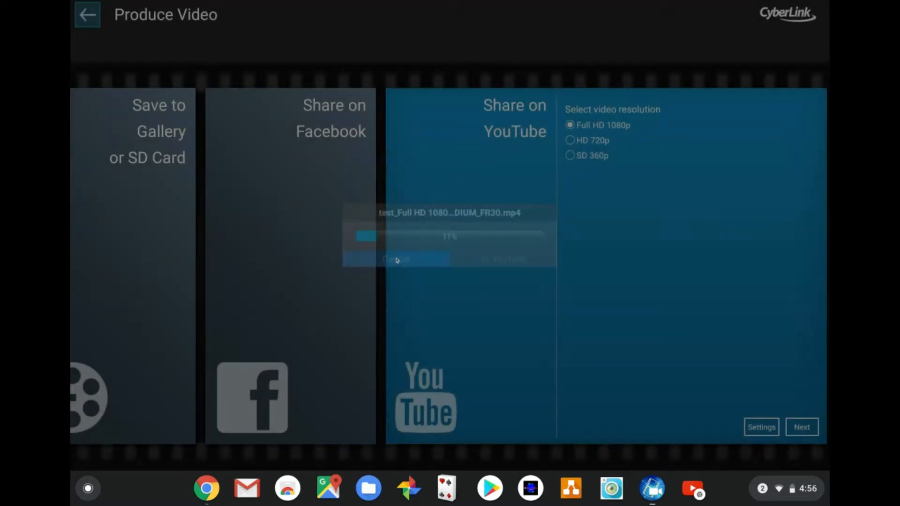
# Step: Cancel the running production and dismiss the editing tips overlay
pyautogui.click(89, 15)
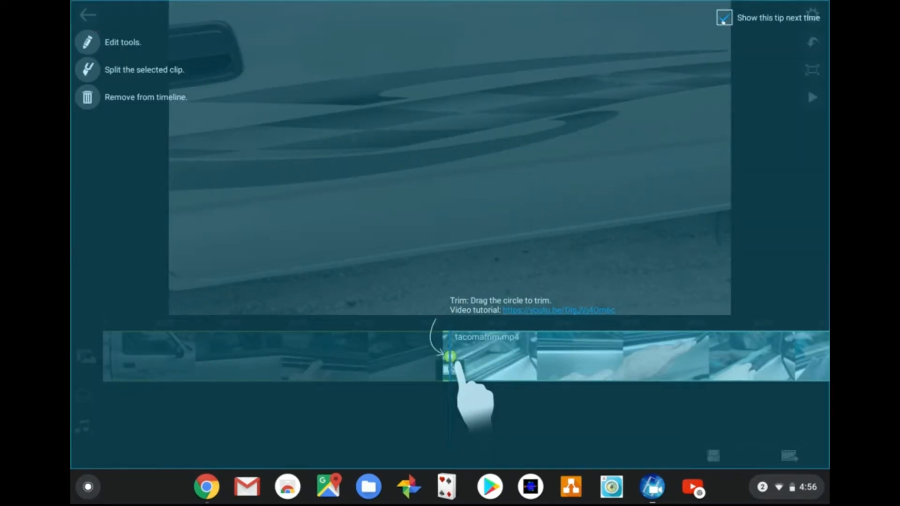
pyautogui.click(722, 18)
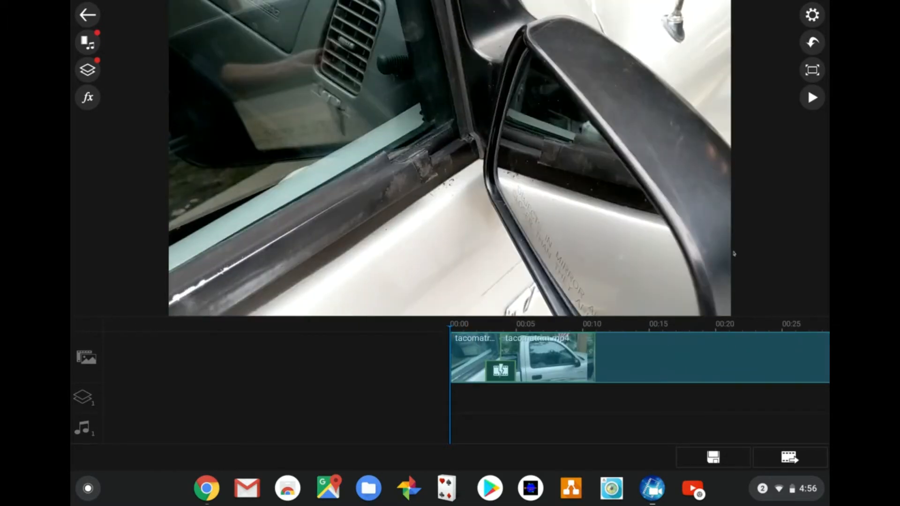
# Step: Save the project, produce it at Full HD 1080p and send the finished render to YouTube
pyautogui.click(712, 457)
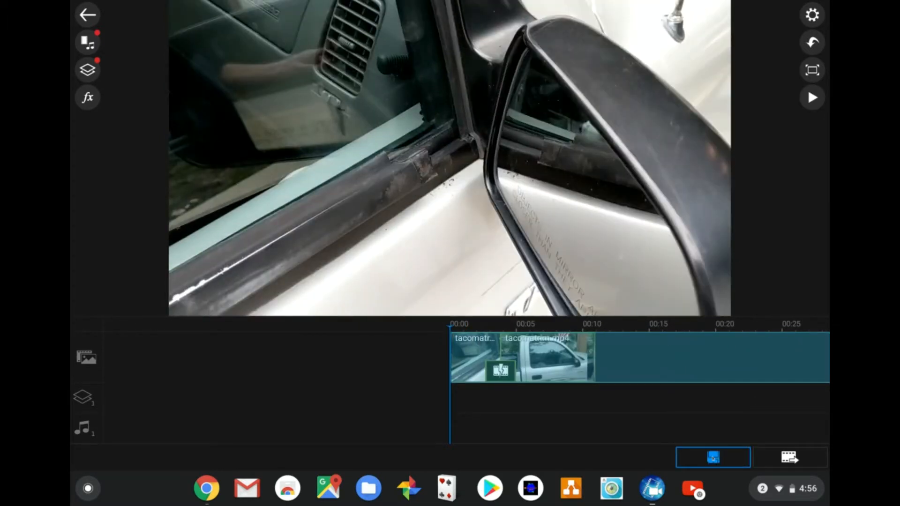
pyautogui.click(790, 457)
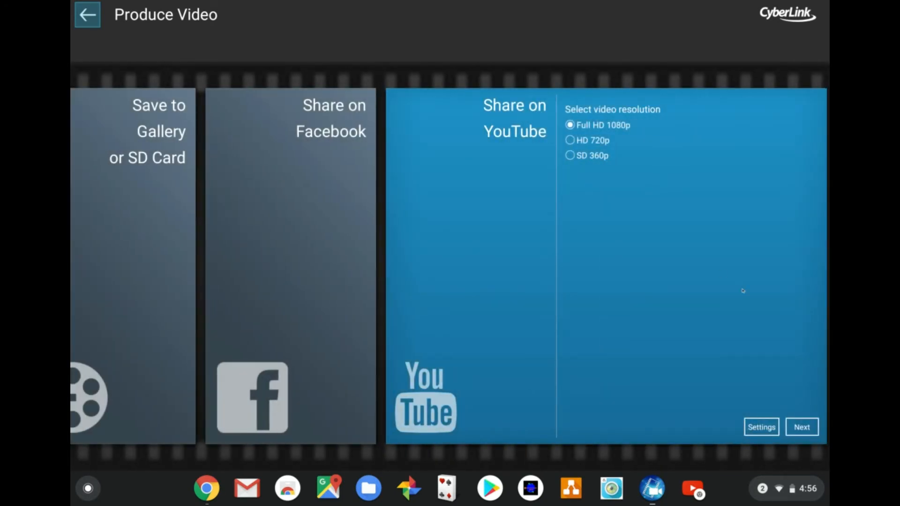
pyautogui.click(802, 427)
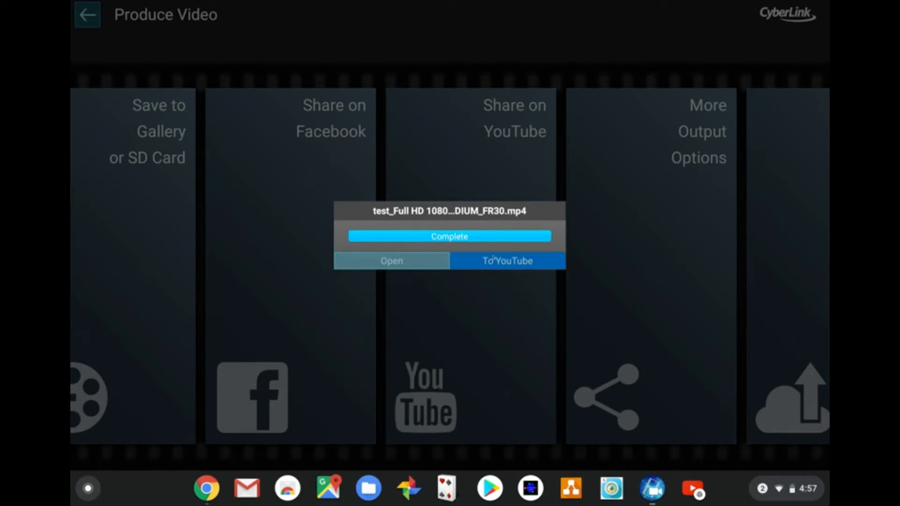
pyautogui.click(507, 261)
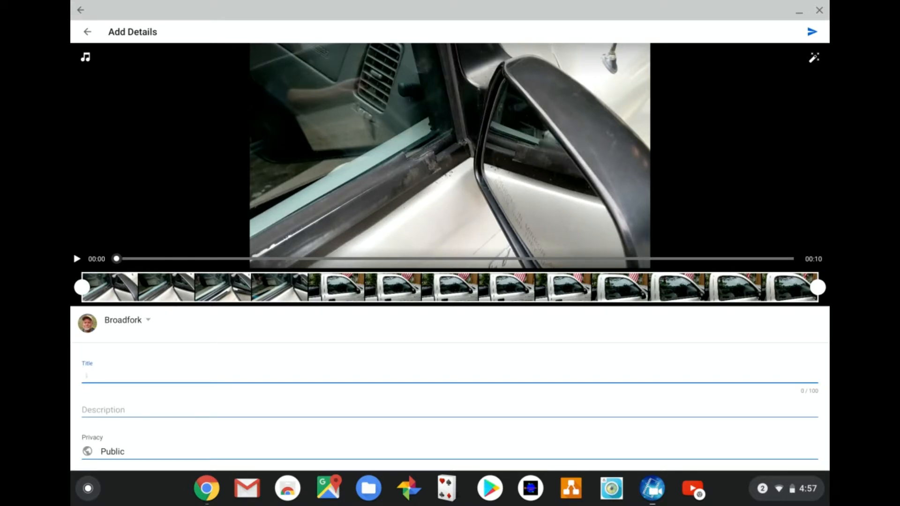
# Step: Title the video 'truck', describe it as 'window trim', keep it Public and start the upload
pyautogui.write('truck')
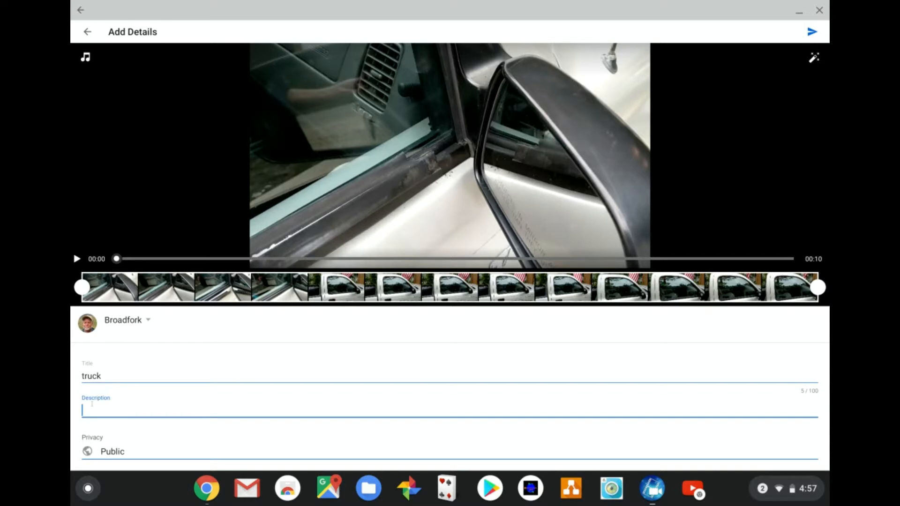
pyautogui.write('window ru')
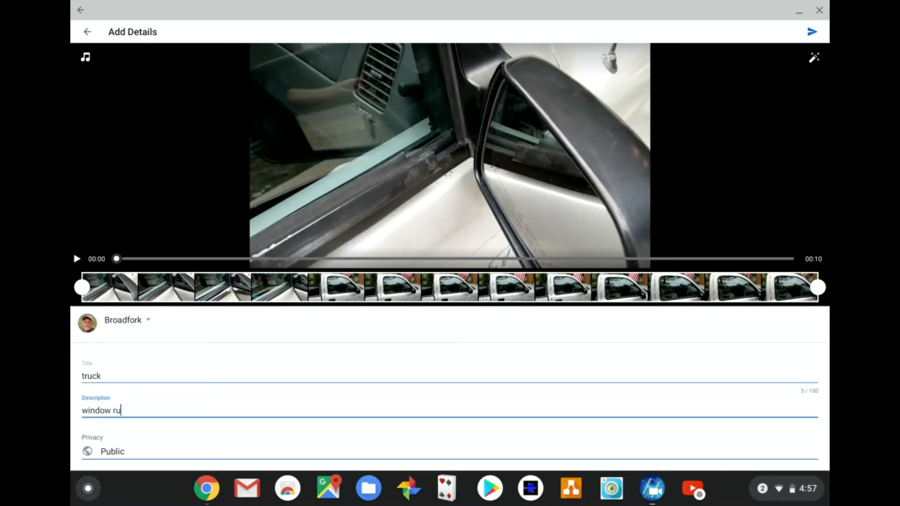
pyautogui.press('Backspace')
pyautogui.write('trim')
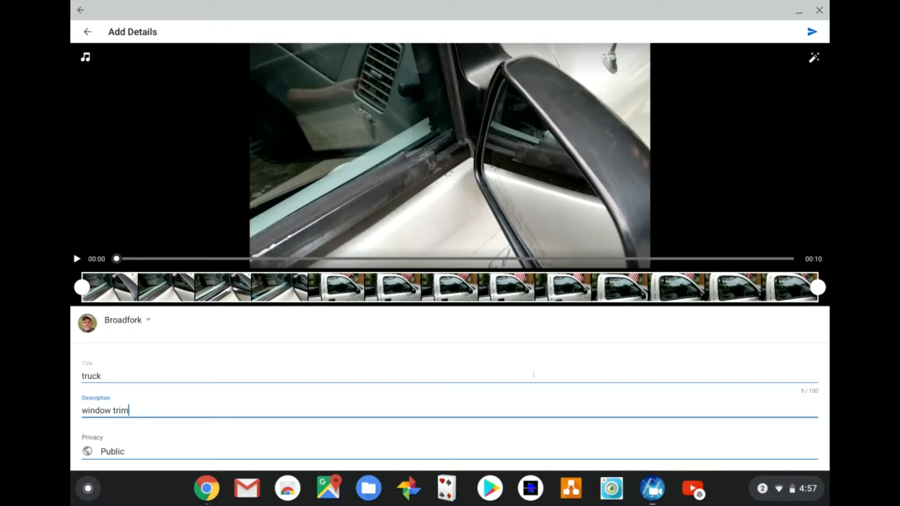
pyautogui.scroll(-3)
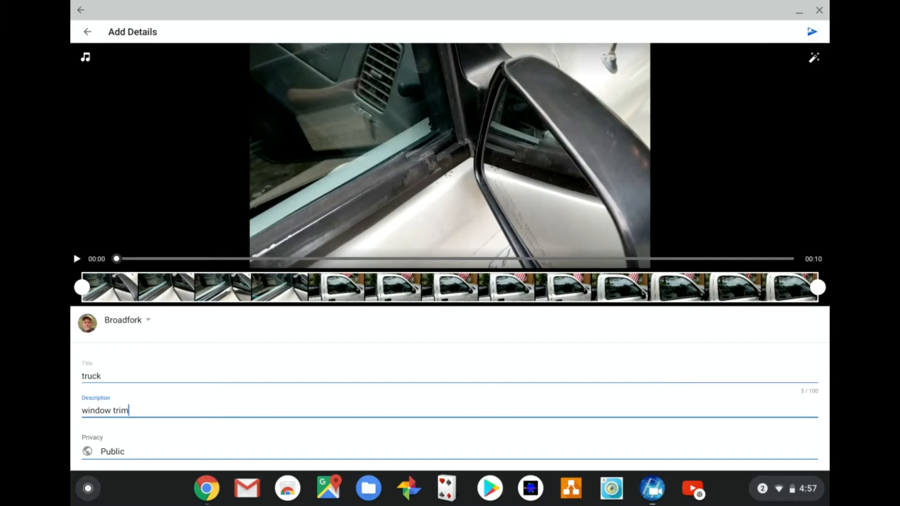
pyautogui.click(810, 32)
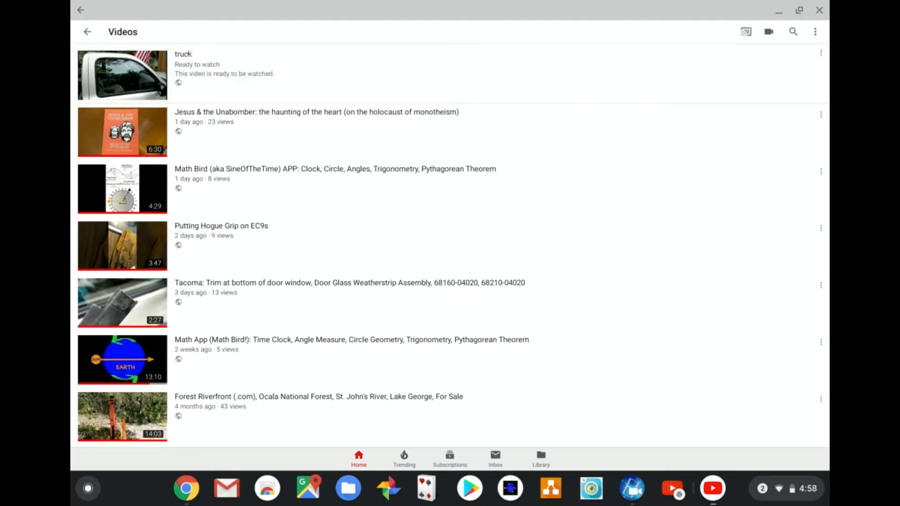
# Step: Leave the uploaded videos list and switch over to the Chrome browser
pyautogui.click(123, 75)
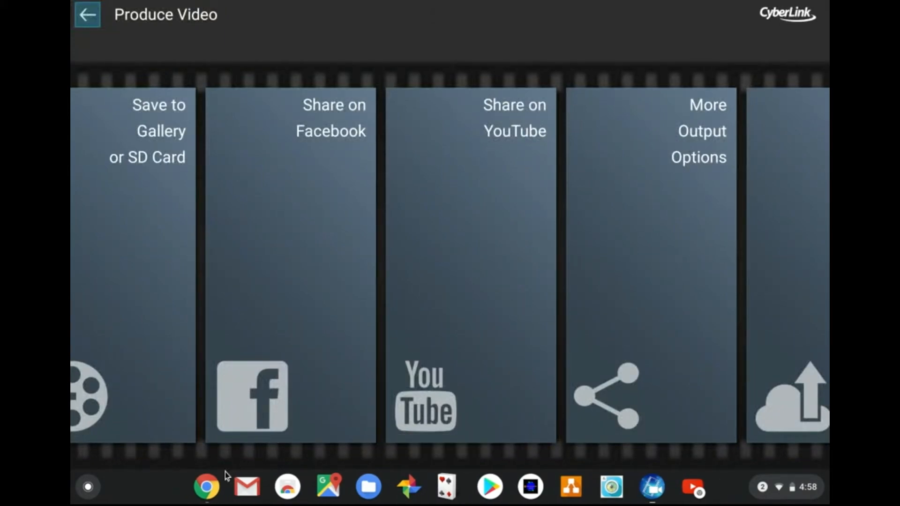
pyautogui.moveTo(203, 488)
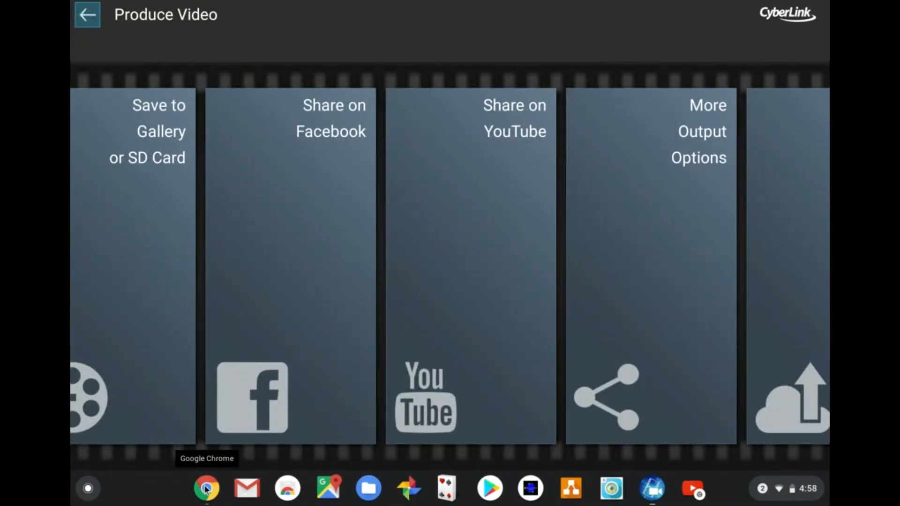
pyautogui.click(205, 488)
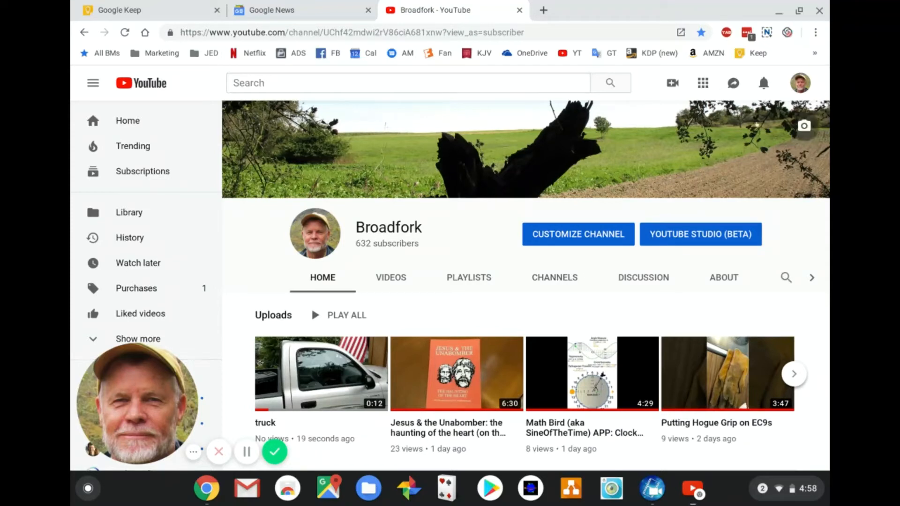
pyautogui.moveTo(699, 236)
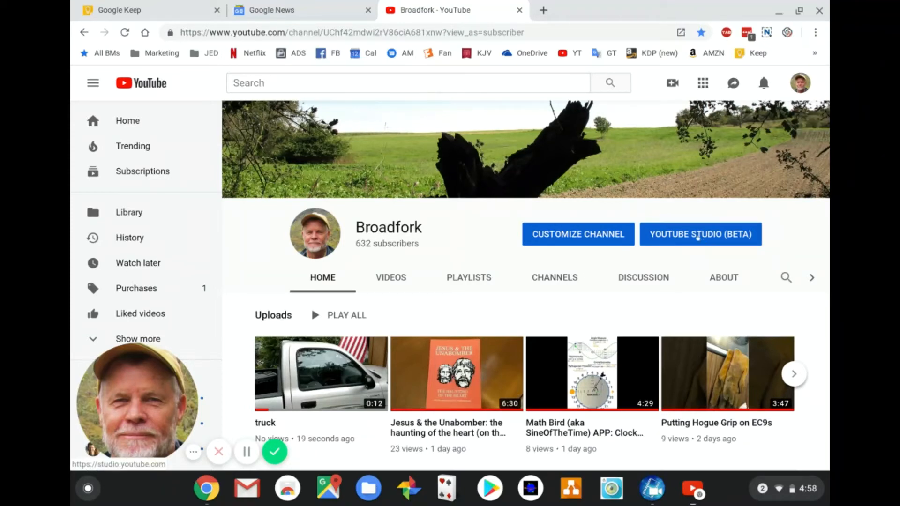
# Step: Enter YouTube Studio from the channel page and show the Videos uploads list
pyautogui.click(700, 234)
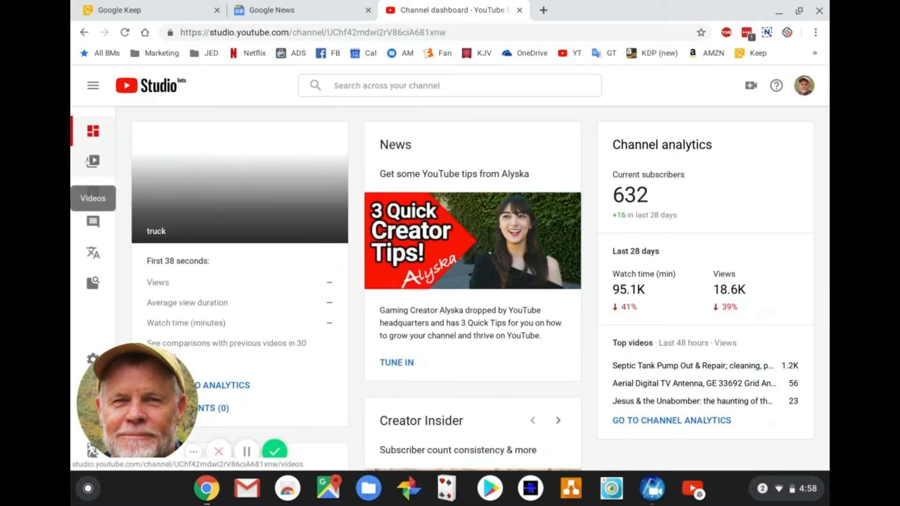
pyautogui.click(93, 161)
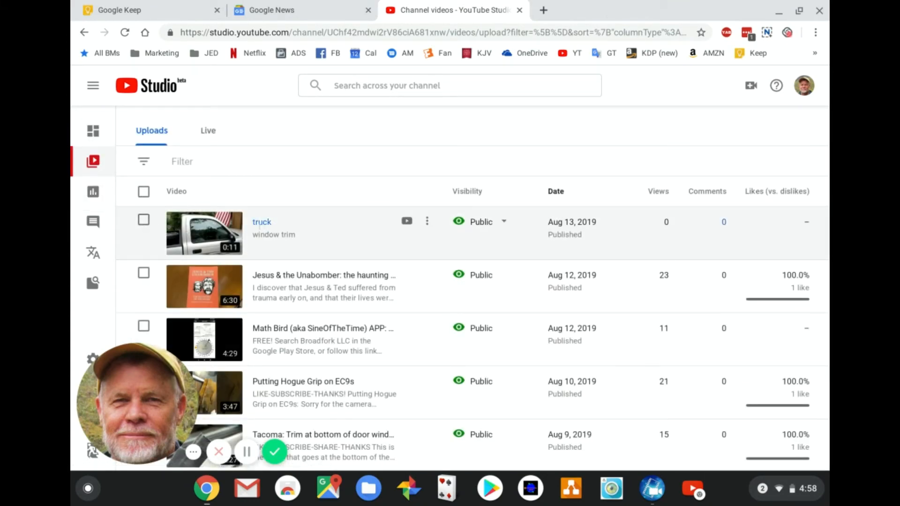
pyautogui.moveTo(387, 184)
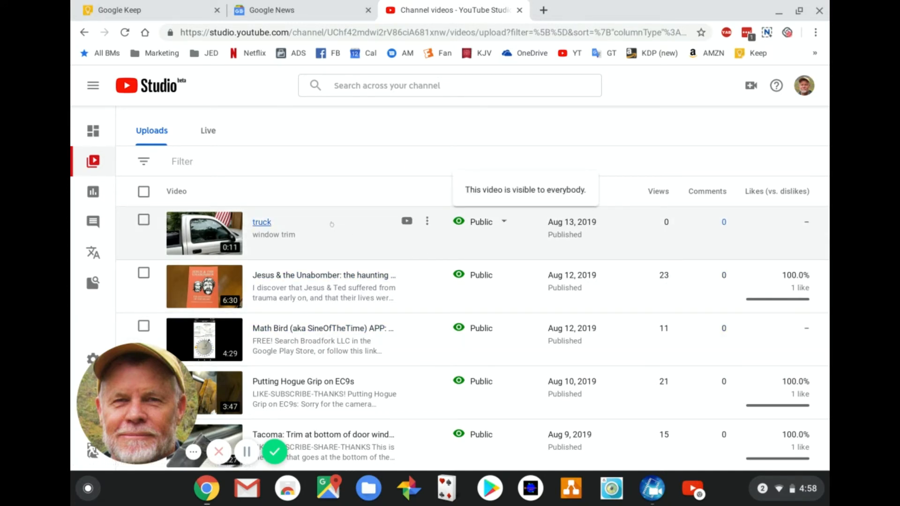
# Step: Bring up the truck video's details page and move down to its Description box
pyautogui.click(262, 222)
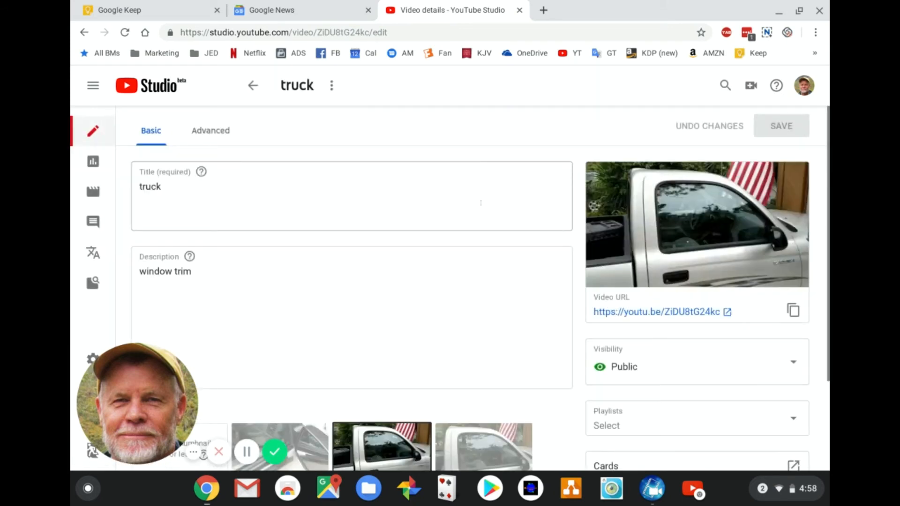
pyautogui.scroll(-3)
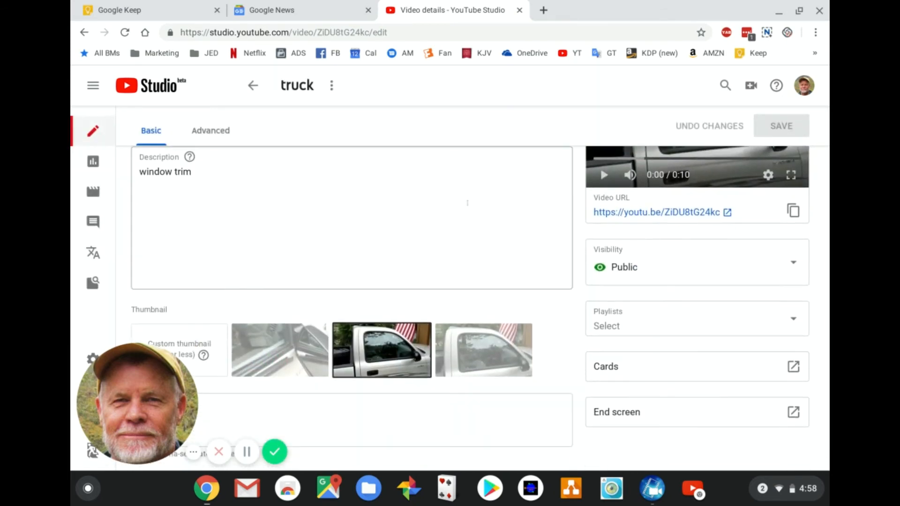
pyautogui.scroll(-3)
pyautogui.write(' on tr')
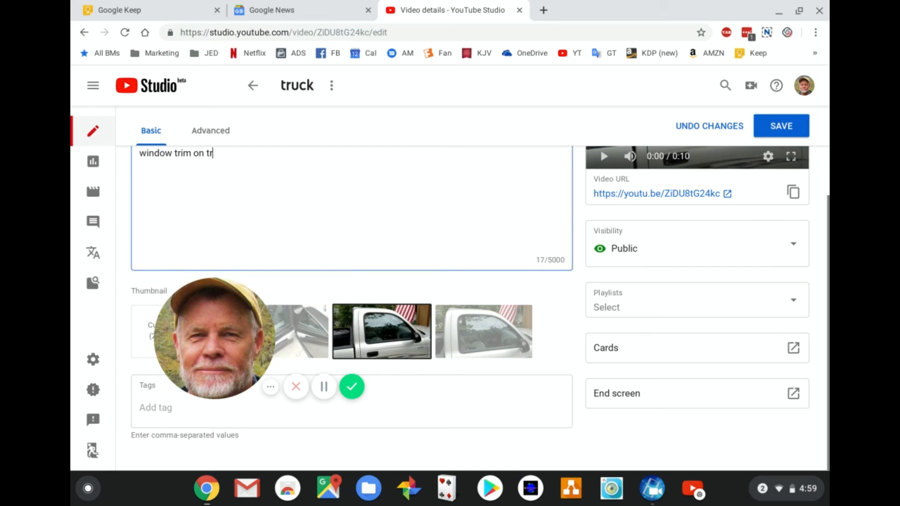
# Step: Complete the description 'window trim on truck', add the tag 'truck' and save
pyautogui.write('uck')
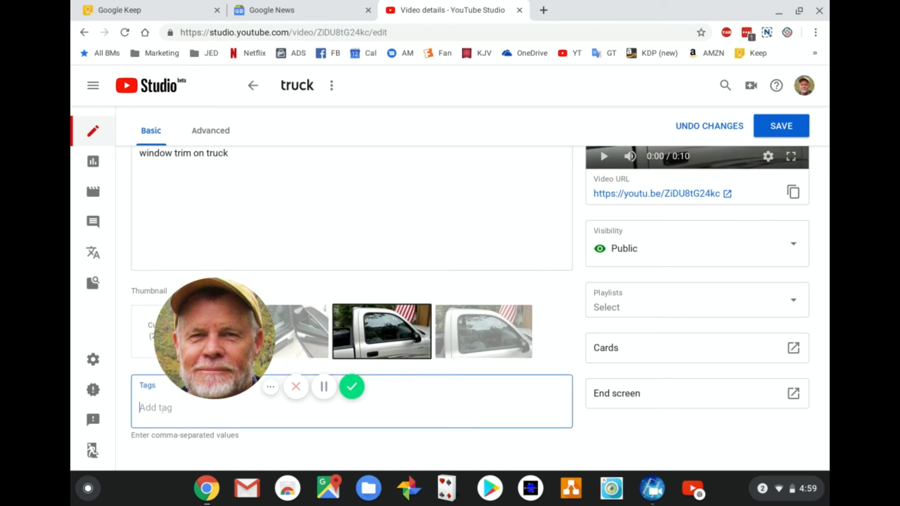
pyautogui.write('truck')
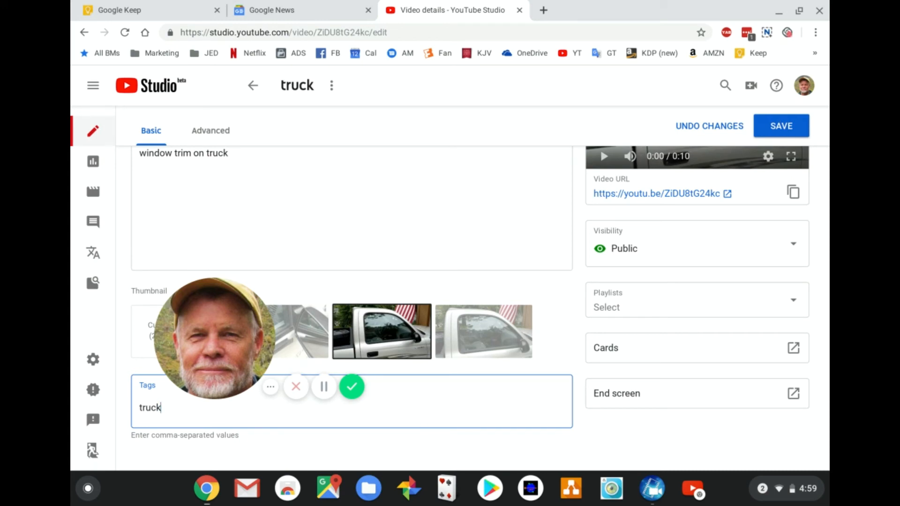
pyautogui.press('Enter')
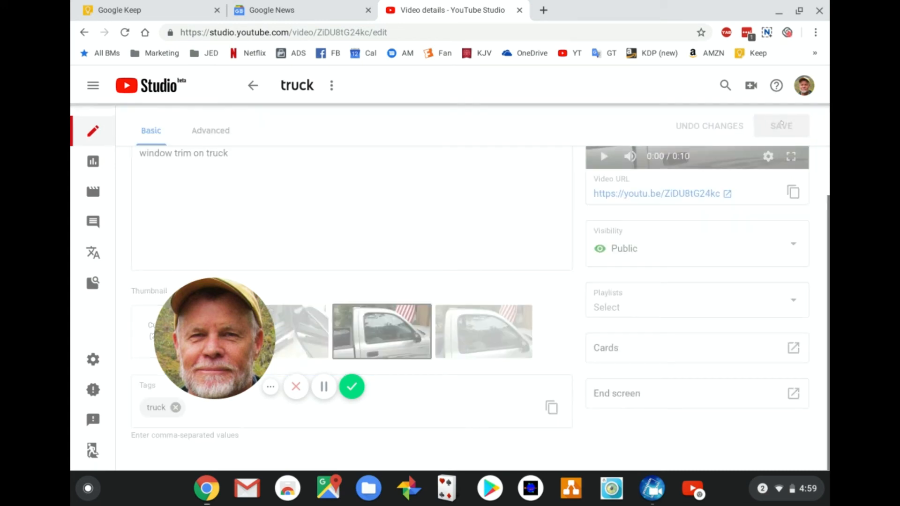
pyautogui.click(780, 126)
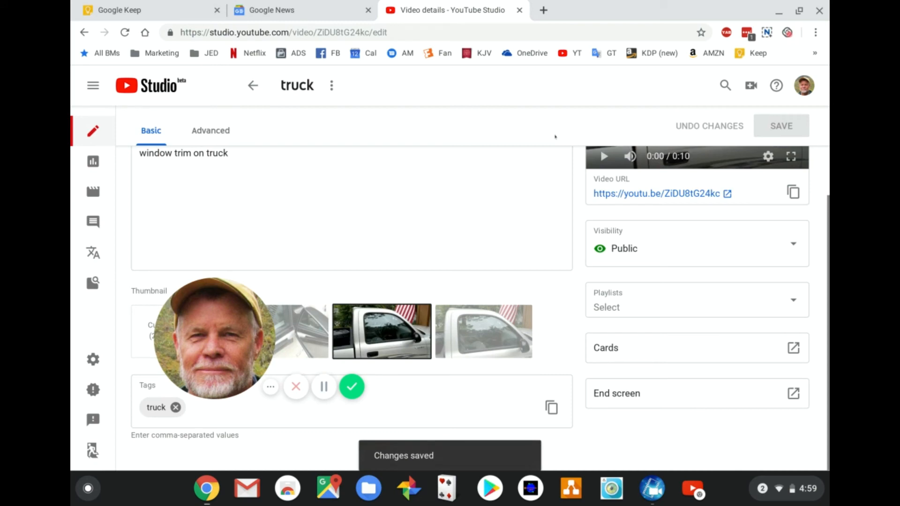
pyautogui.moveTo(483, 136)
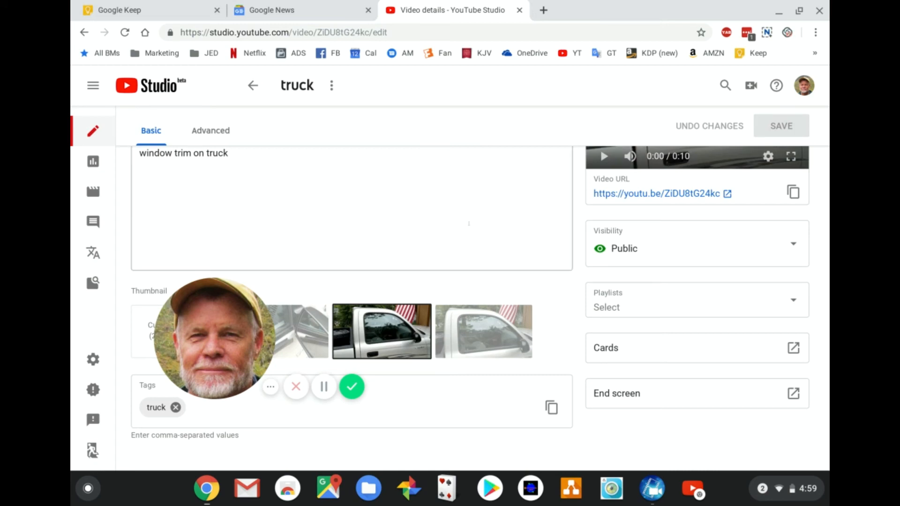
pyautogui.moveTo(652, 489)
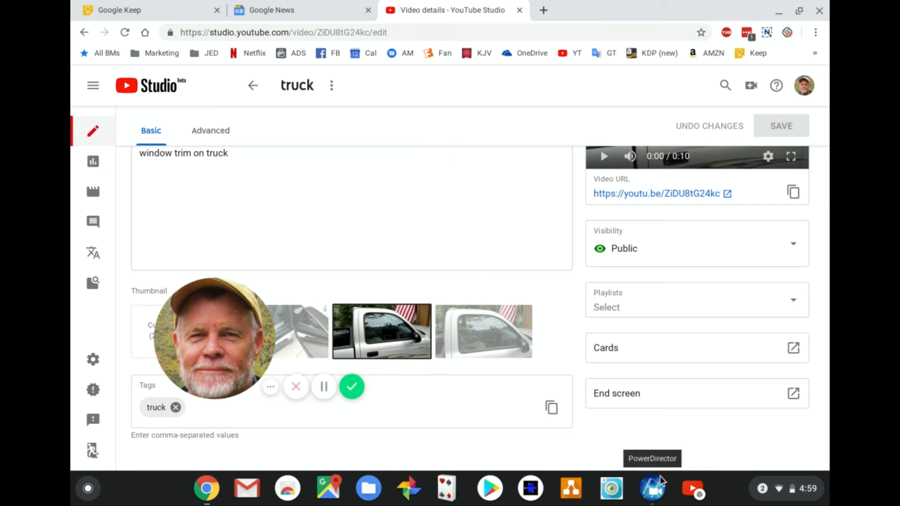
pyautogui.moveTo(692, 487)
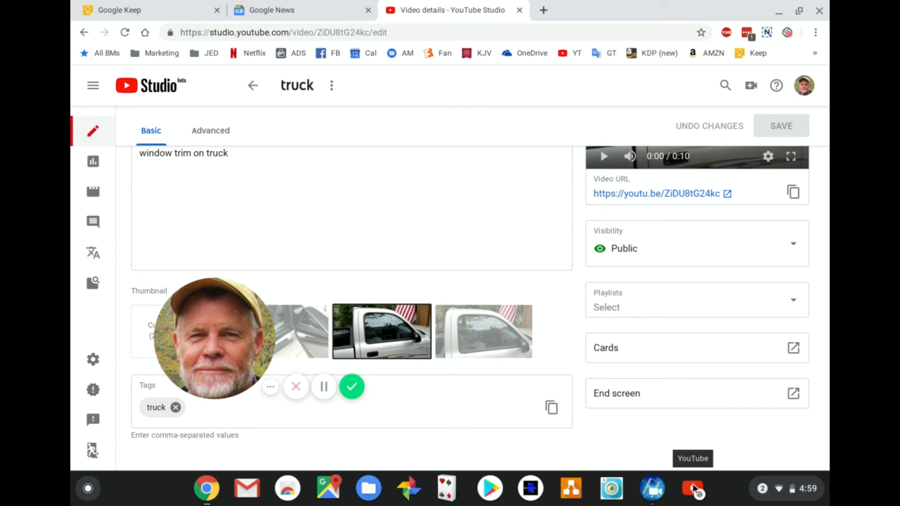
pyautogui.moveTo(668, 488)
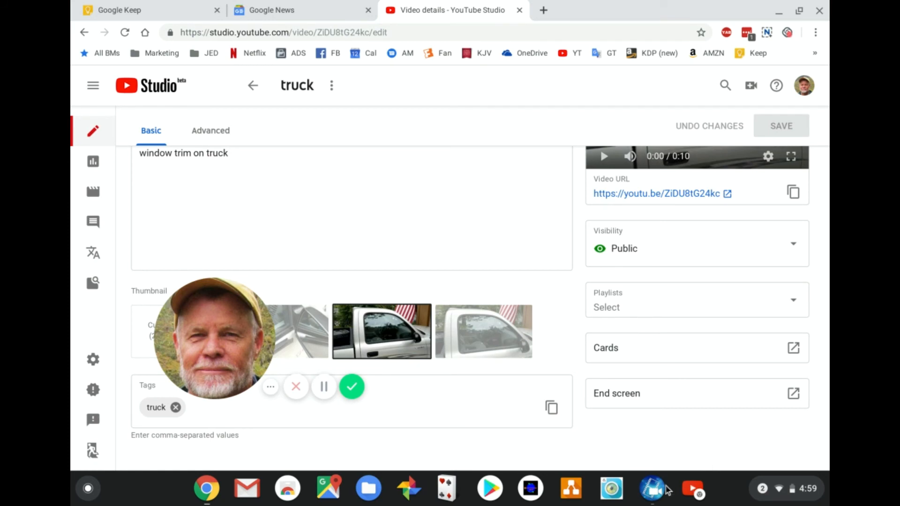
pyautogui.moveTo(652, 488)
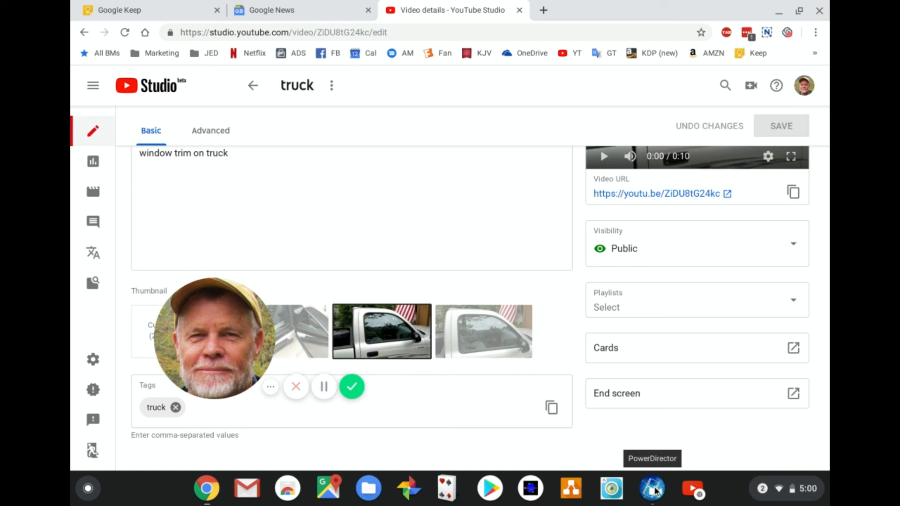